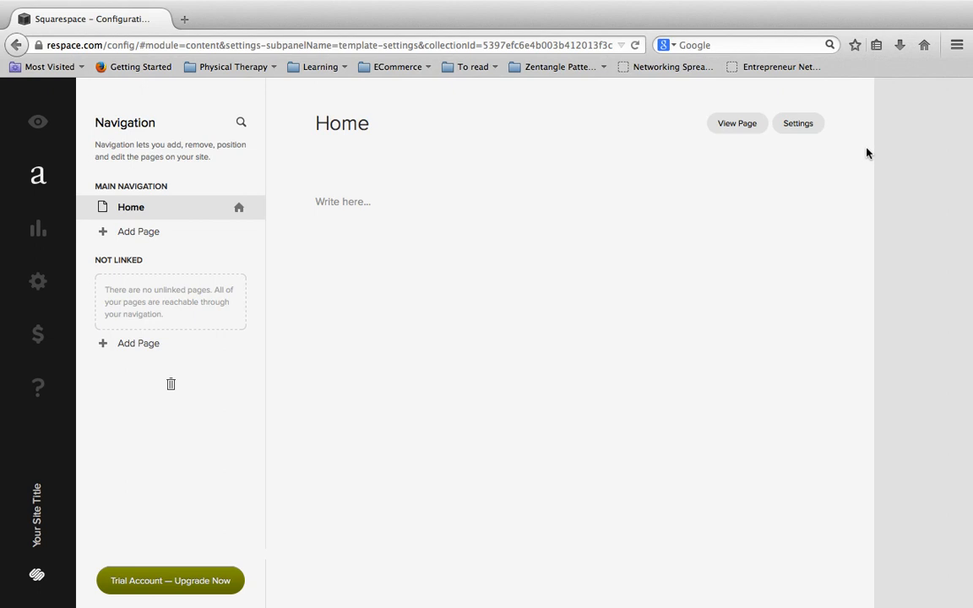
mouse_move(841, 114)
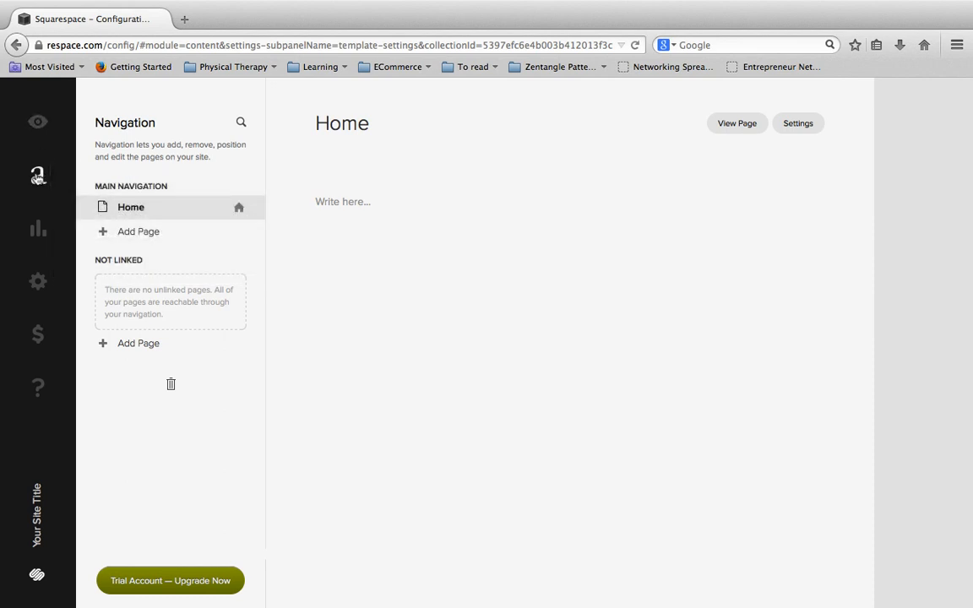
mouse_move(37, 175)
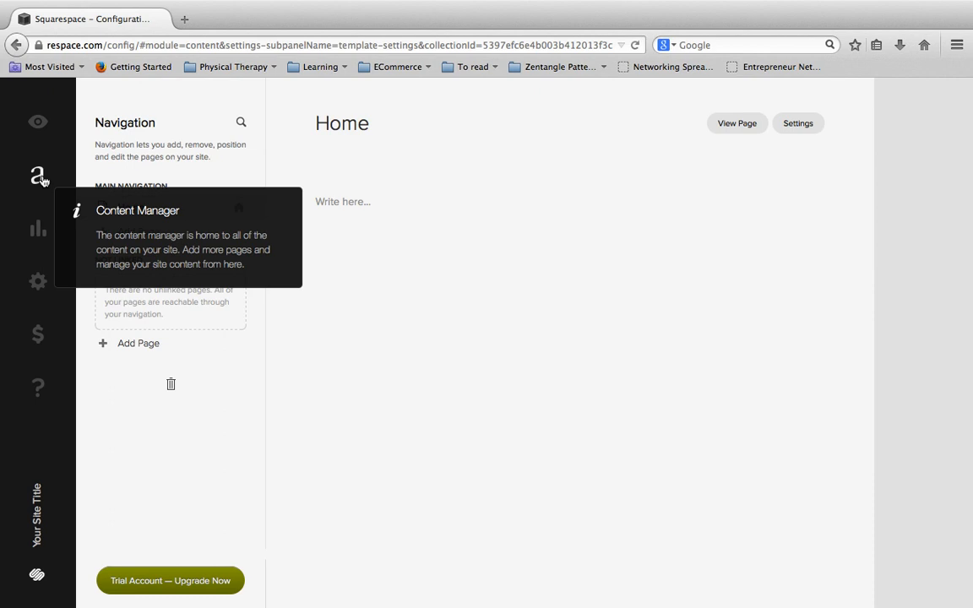
mouse_move(192, 125)
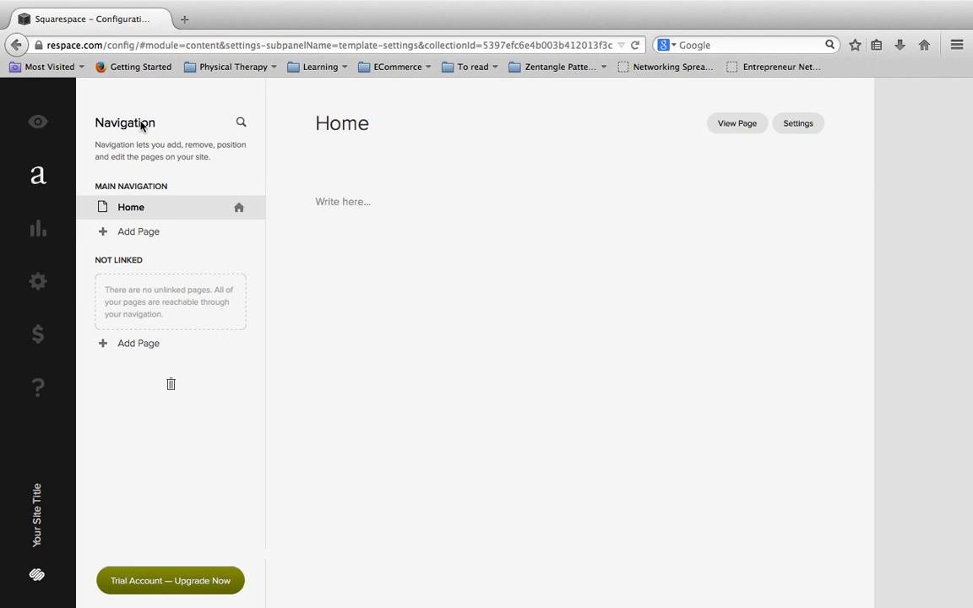
mouse_move(148, 183)
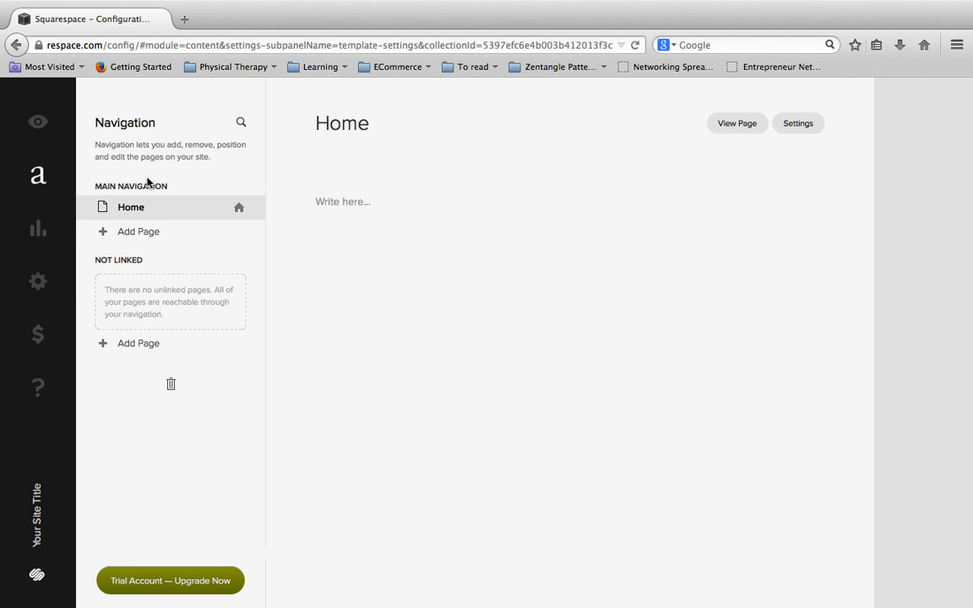
mouse_move(108, 192)
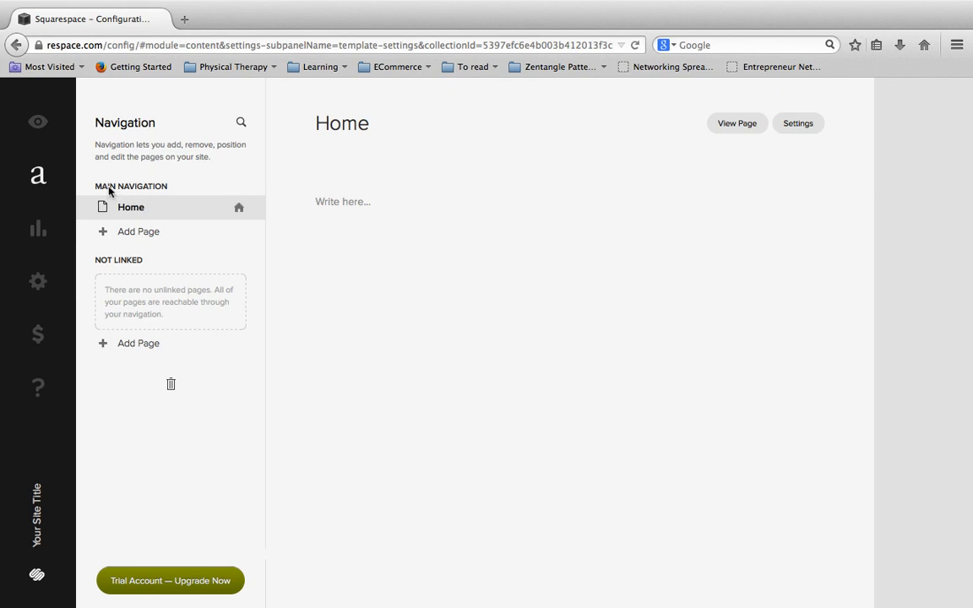
mouse_move(103, 271)
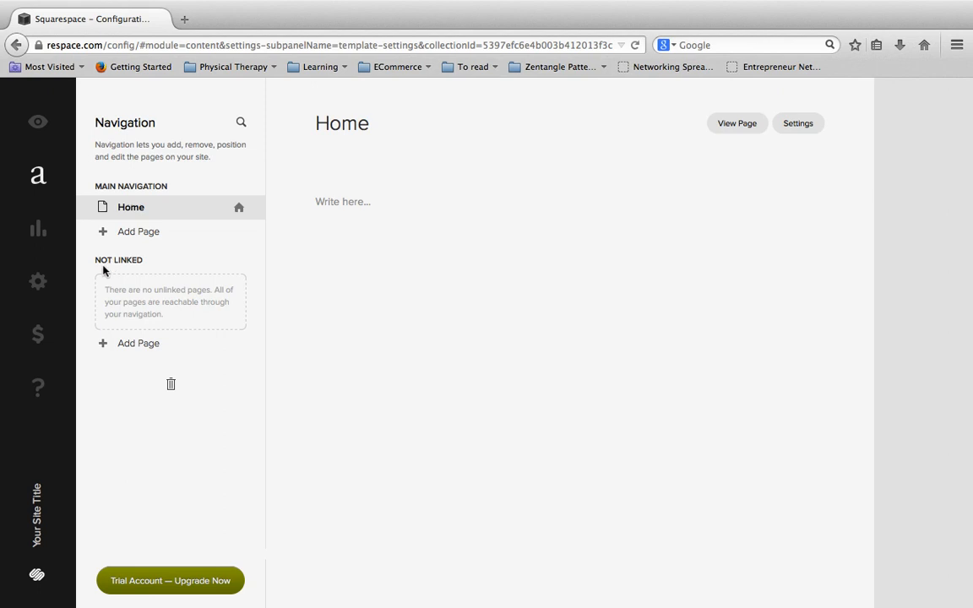
mouse_move(161, 255)
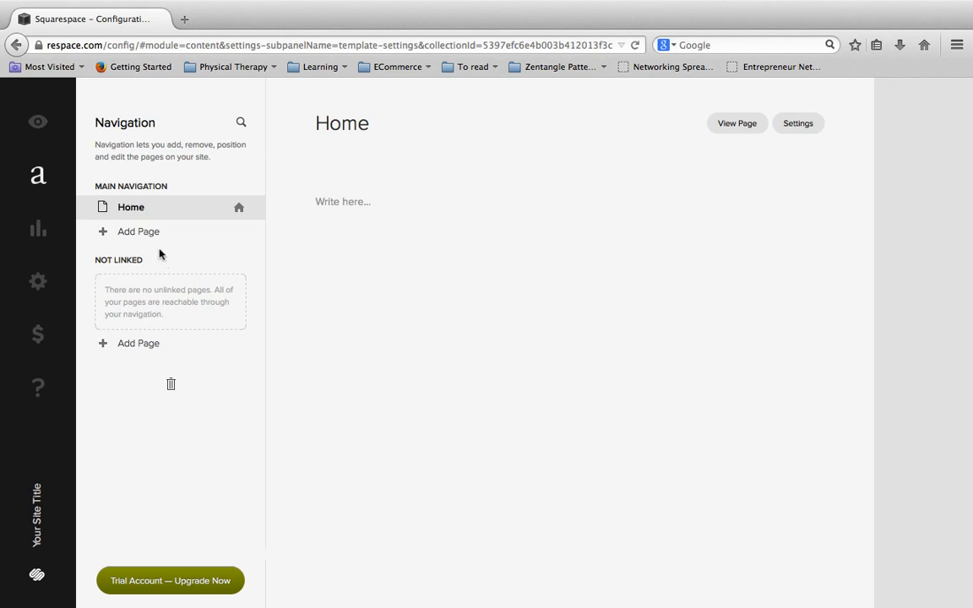
mouse_move(144, 171)
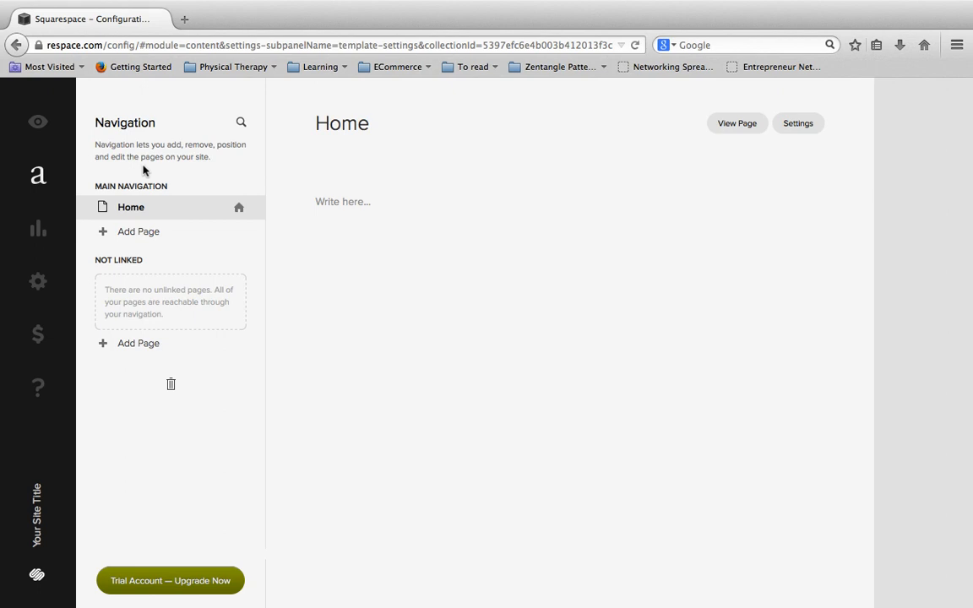
mouse_move(126, 240)
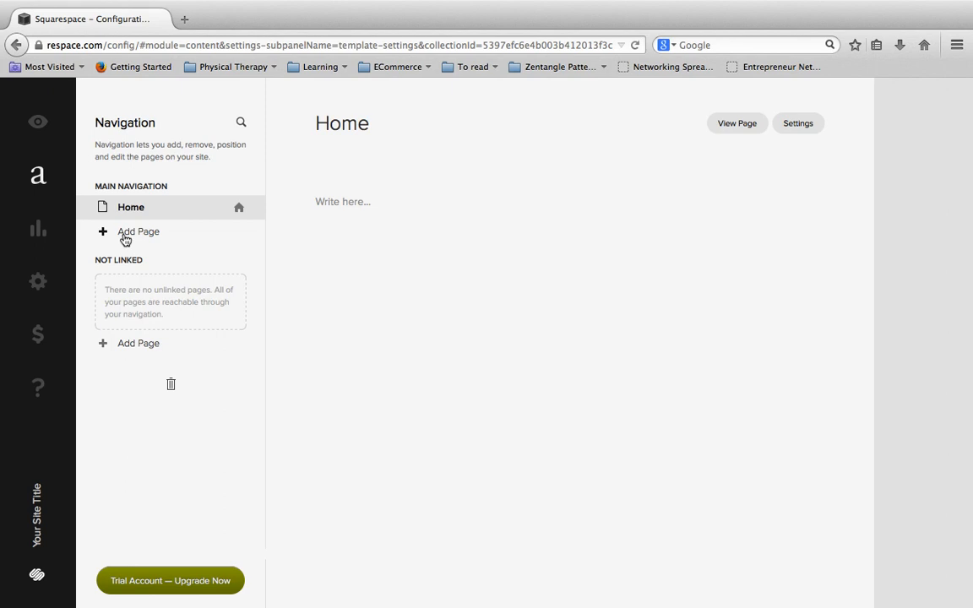
Add a new blank Page under Main Navigation below Home
click(138, 231)
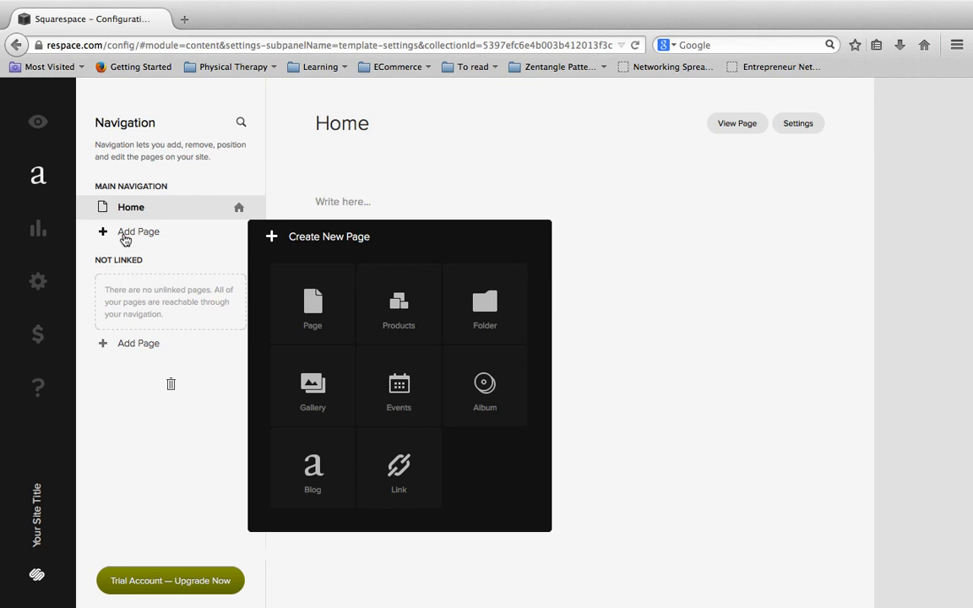
mouse_move(397, 304)
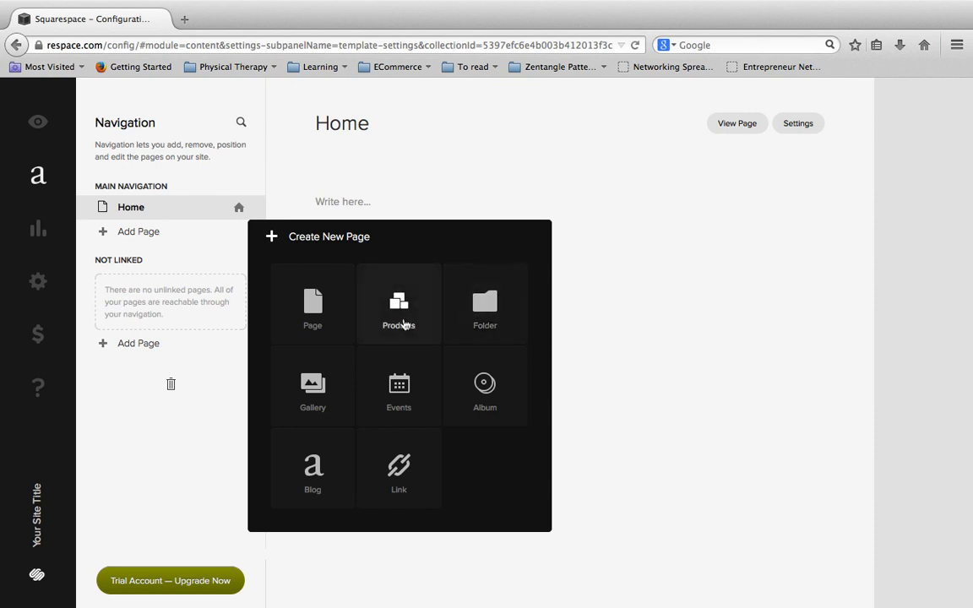
mouse_move(451, 372)
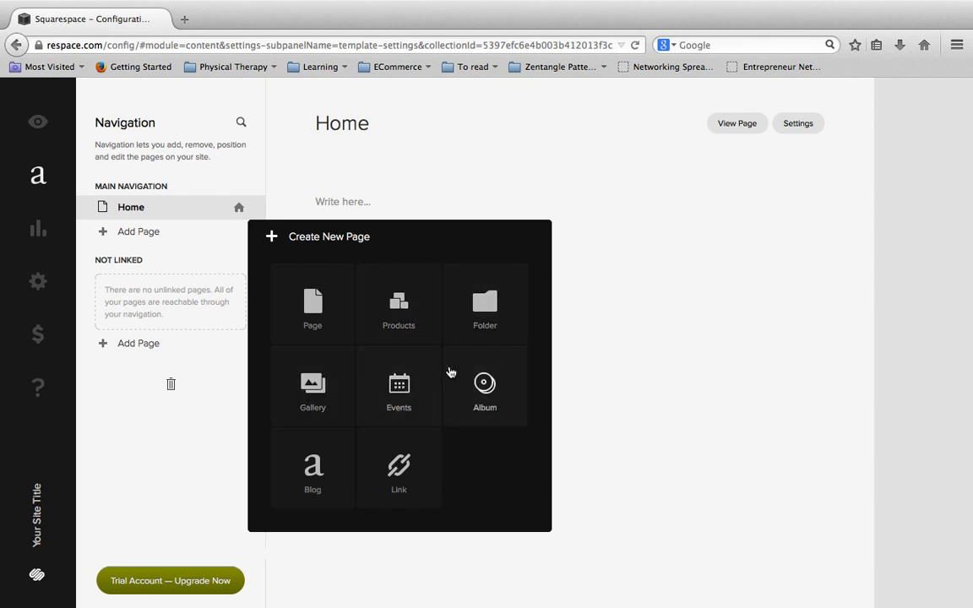
mouse_move(399, 469)
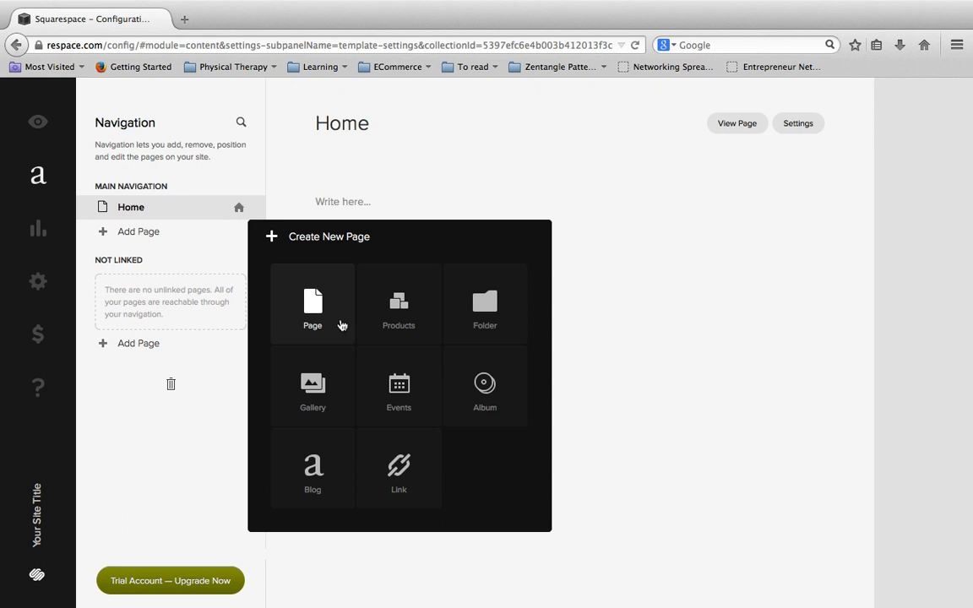
mouse_move(332, 325)
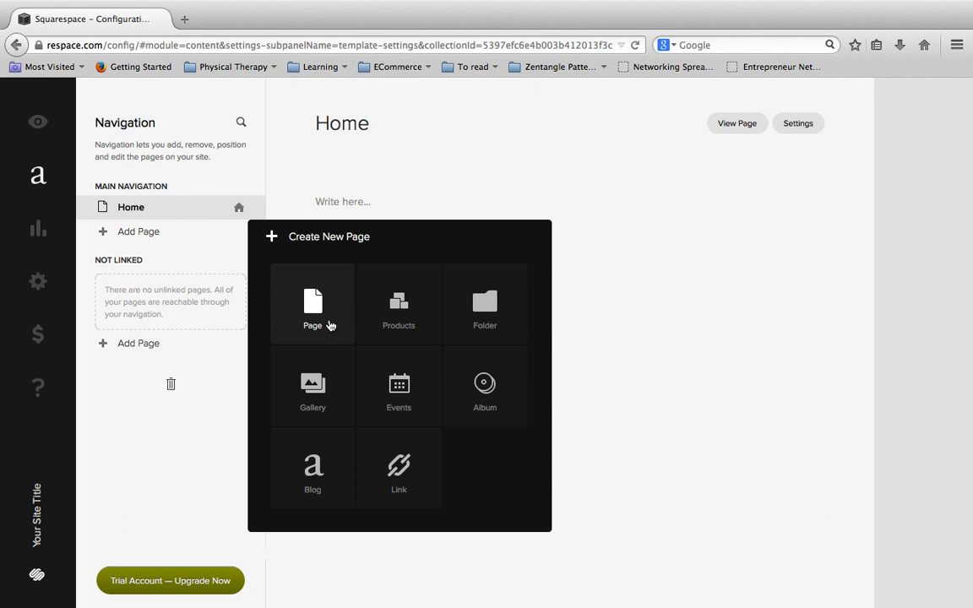
click(313, 304)
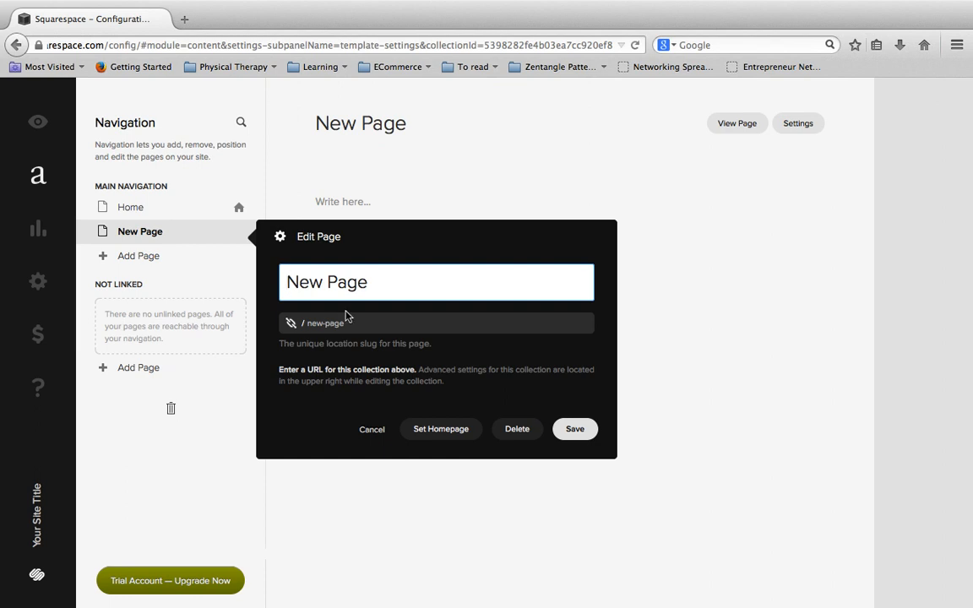
Rename the new page to 'Story' so its slug becomes /story
double_click(326, 282)
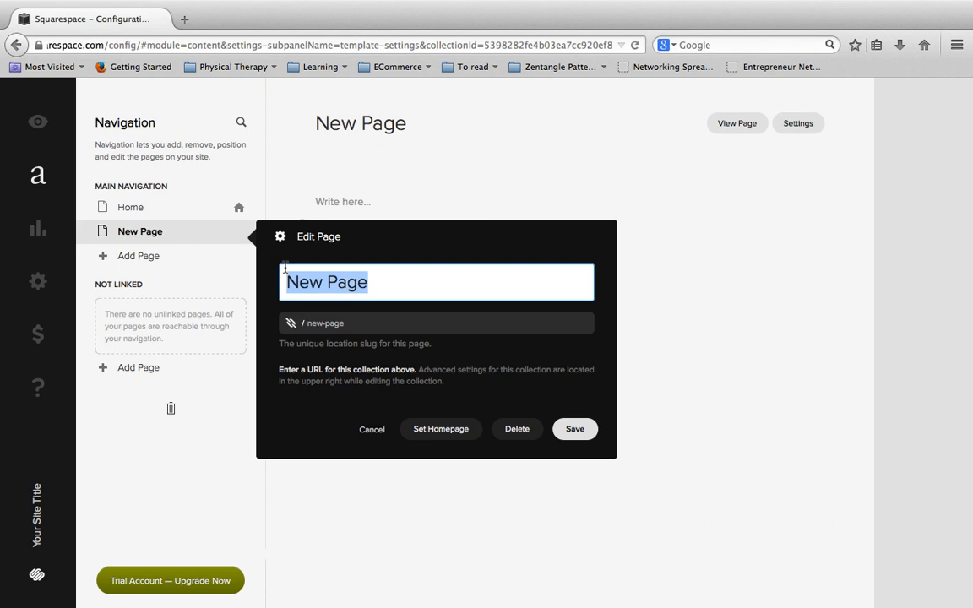
text(Story)
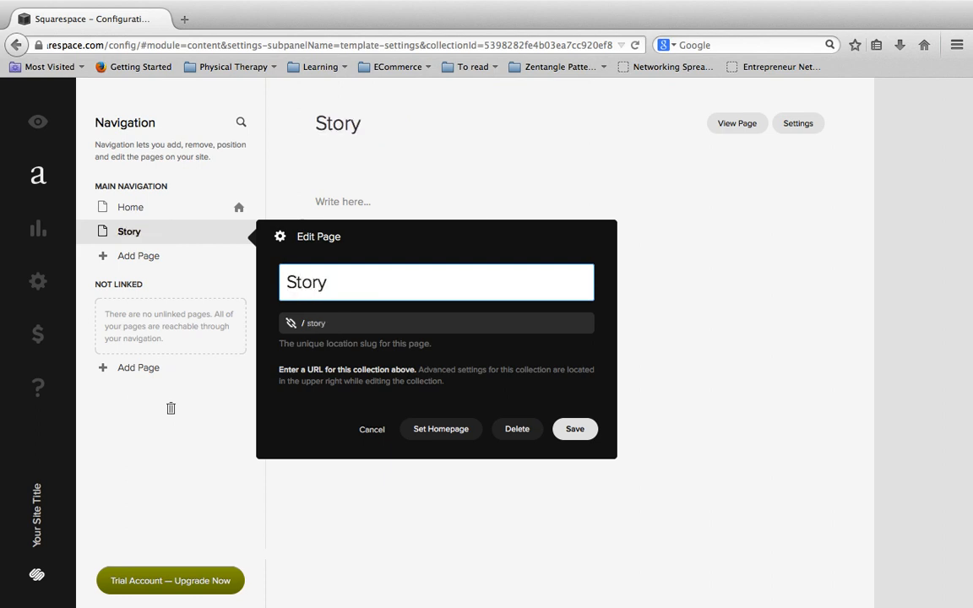
click(357, 282)
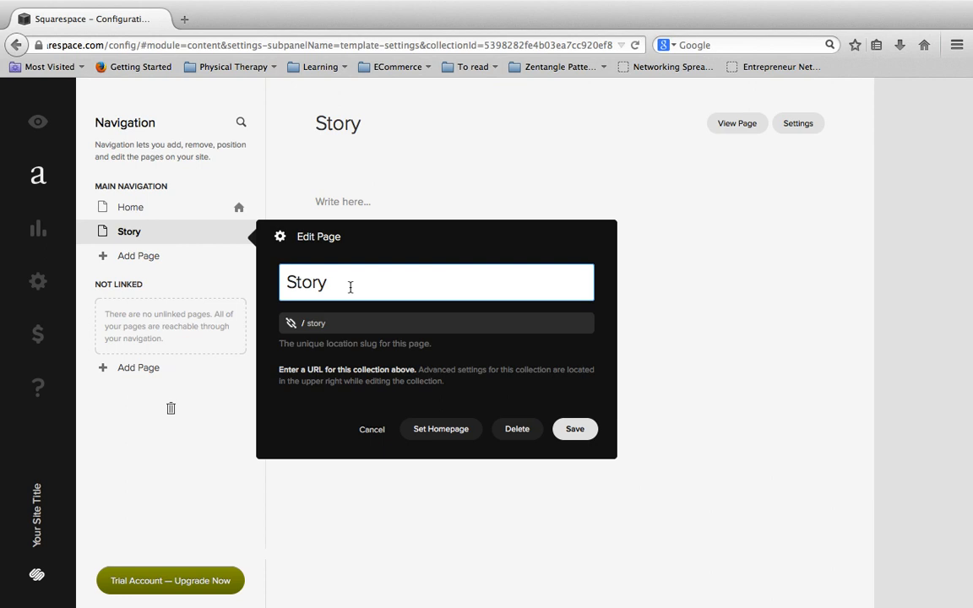
Confirm the Story title and /story slug, then save the page settings
click(328, 282)
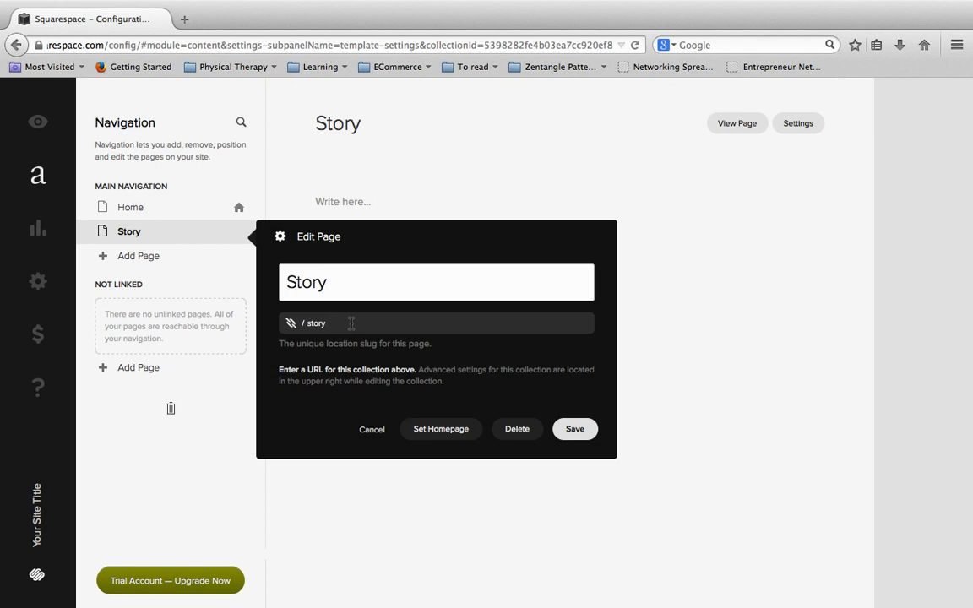
click(329, 322)
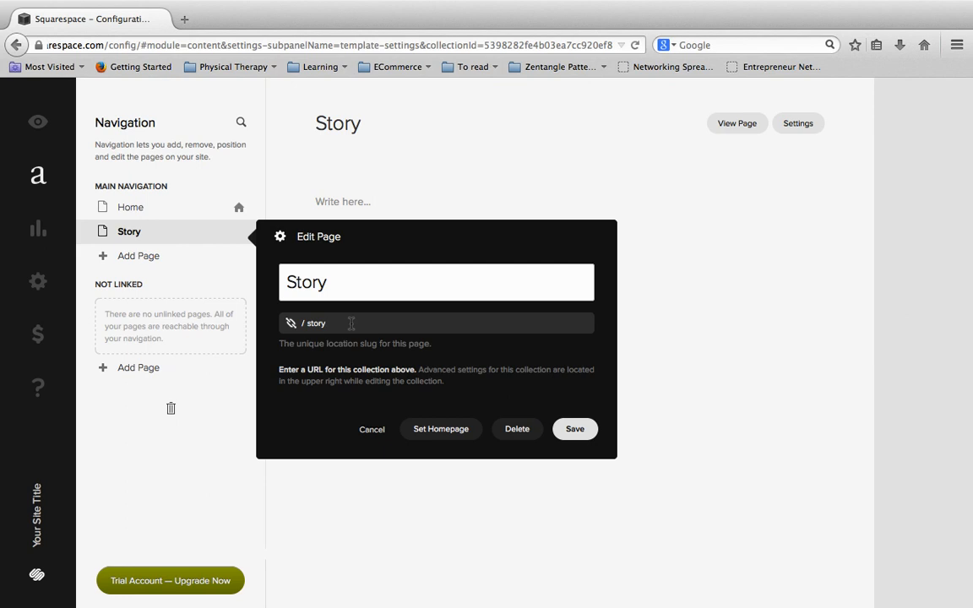
click(330, 322)
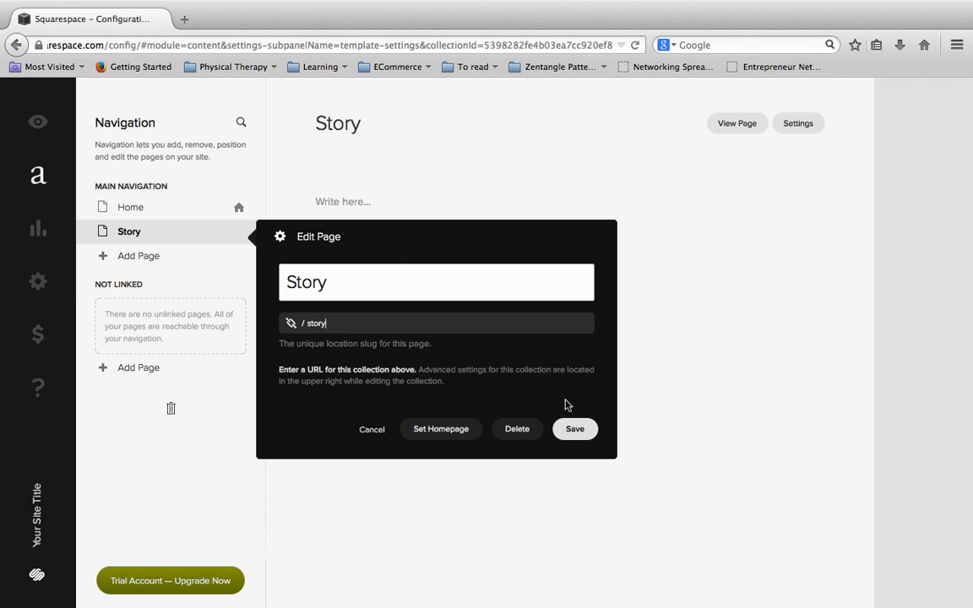
click(575, 428)
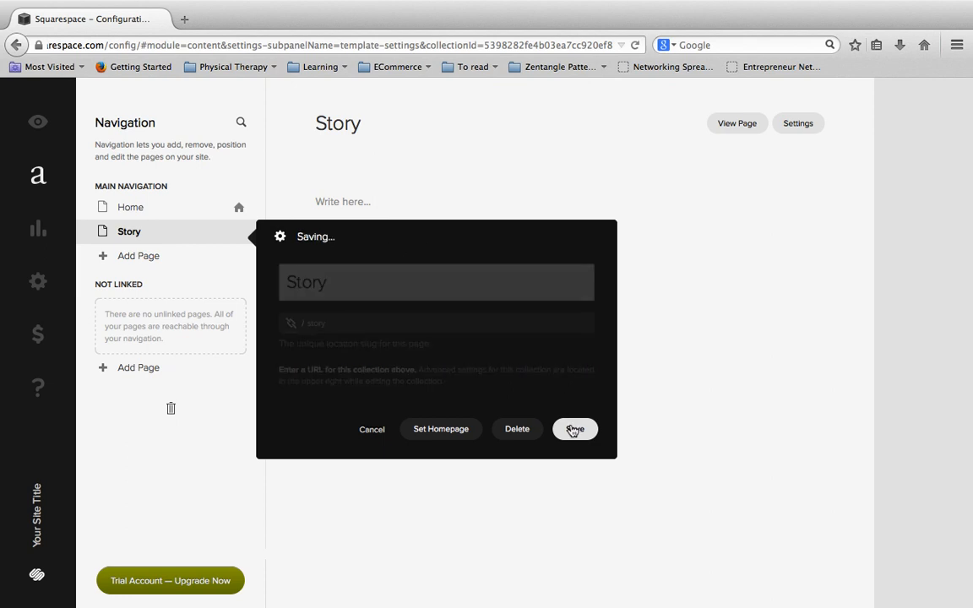
click(575, 429)
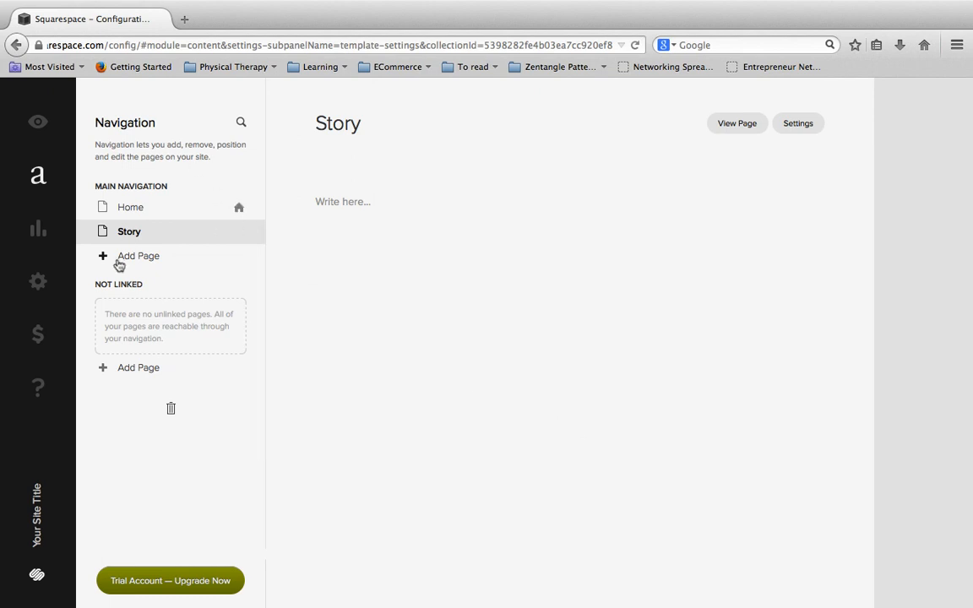
Add another blank page named 'Contact' (/contact) below Story and save it
click(137, 256)
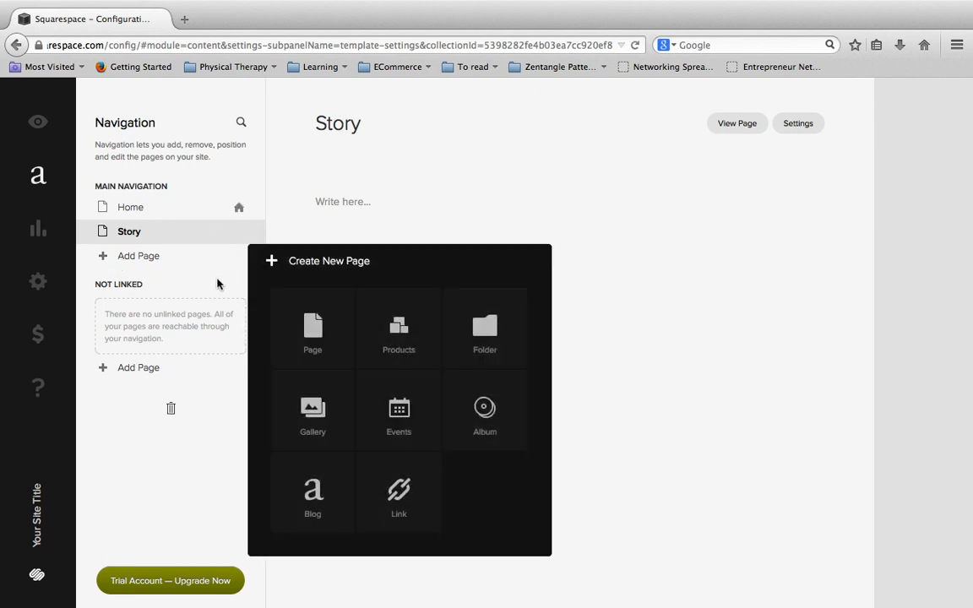
click(313, 329)
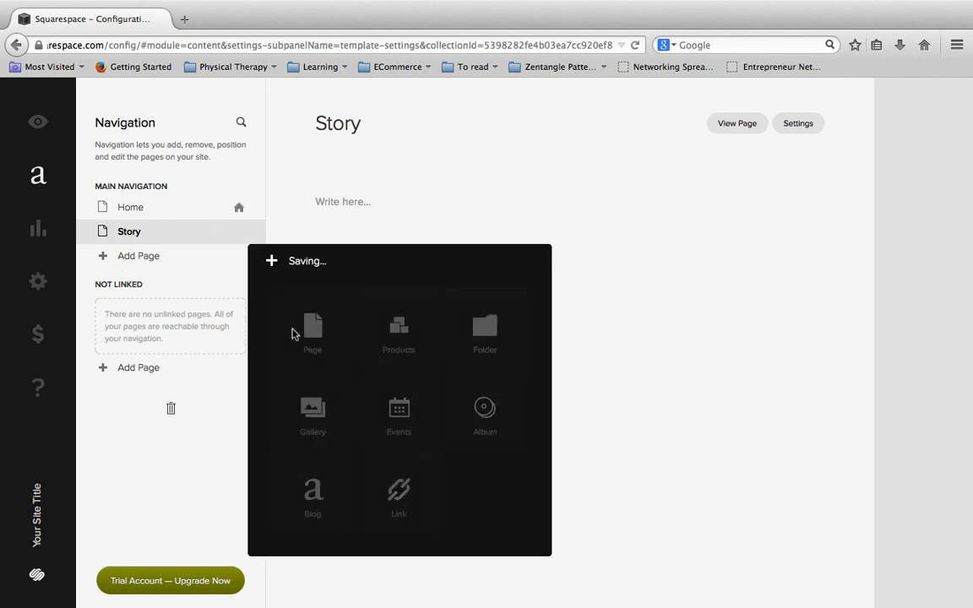
click(312, 330)
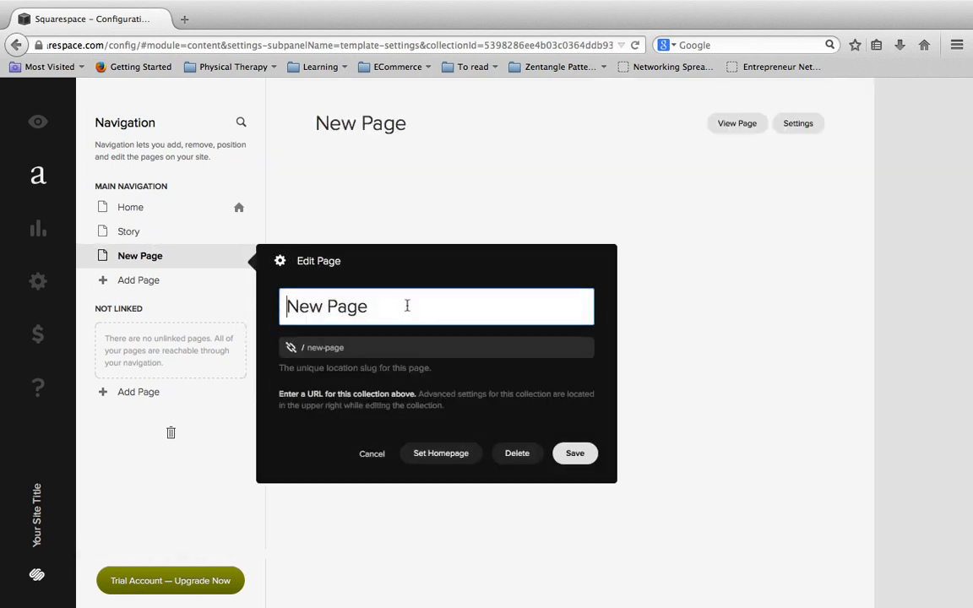
text(Contact)
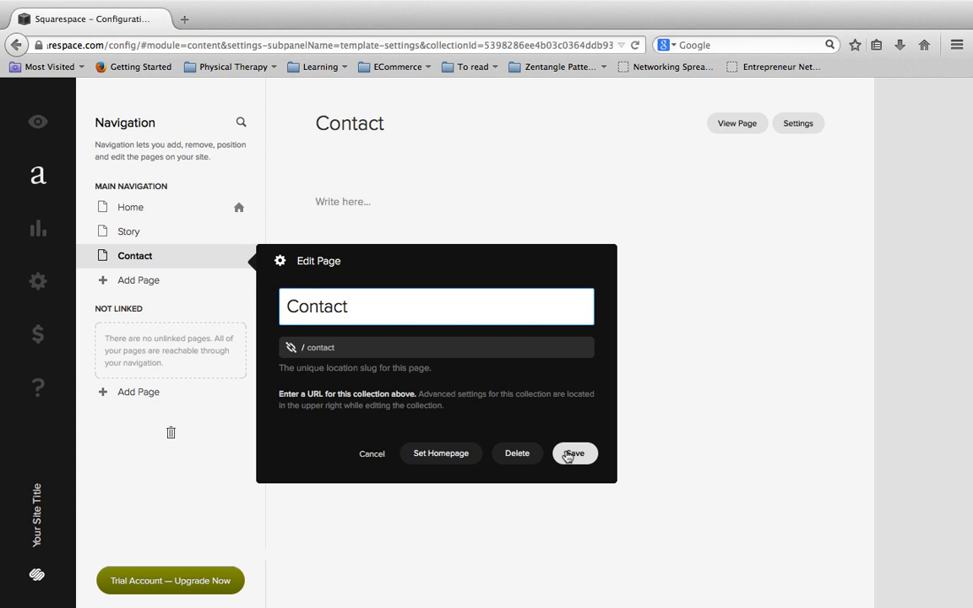
click(574, 454)
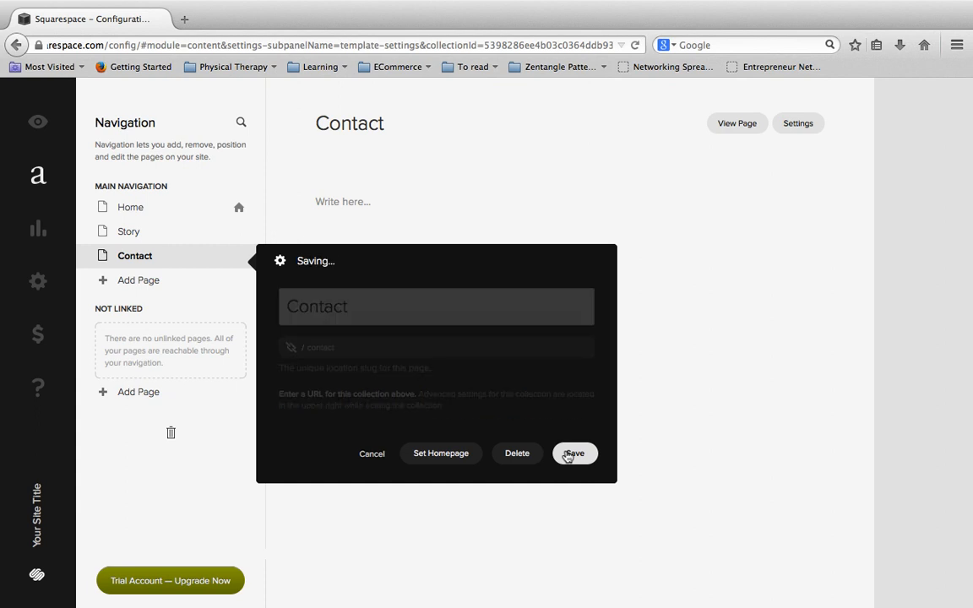
click(574, 454)
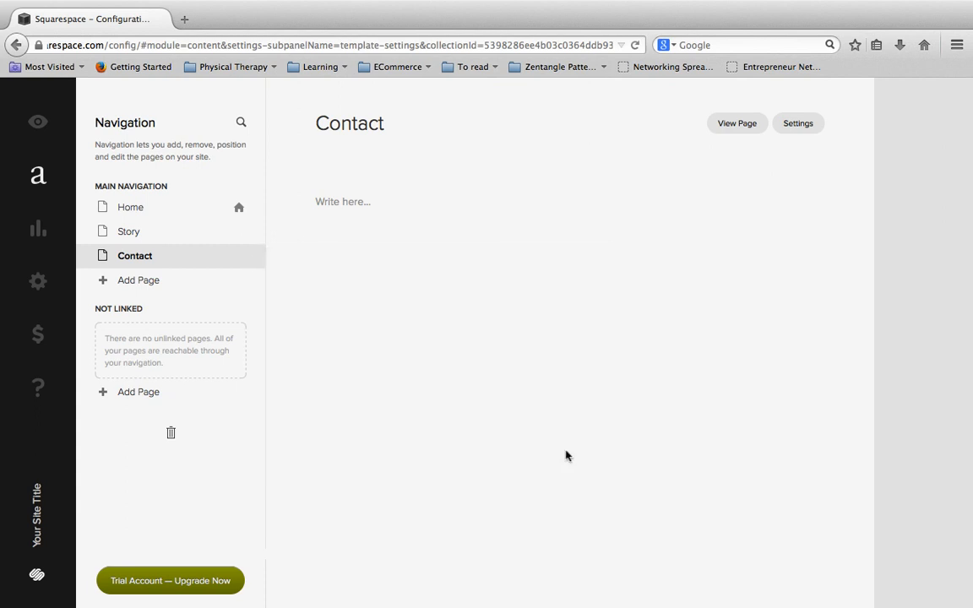